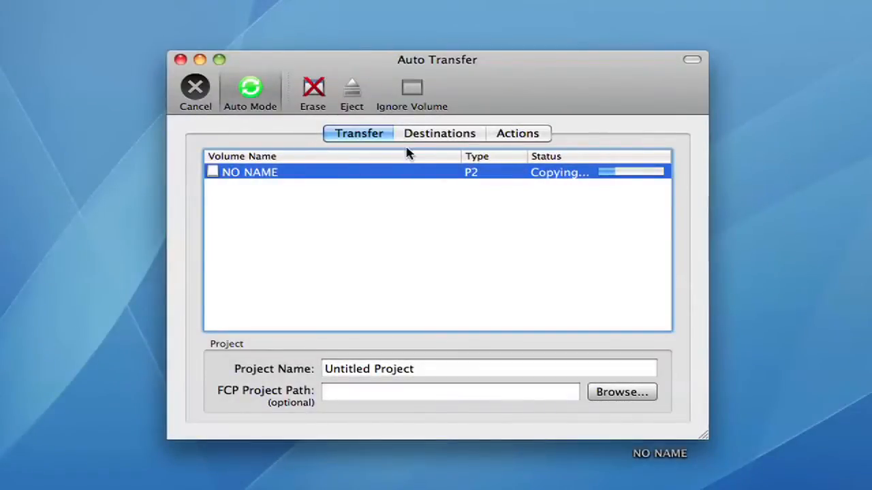
# Check the card copy's transfer destination, then return to the copy progress.
pyautogui.click(439, 133)
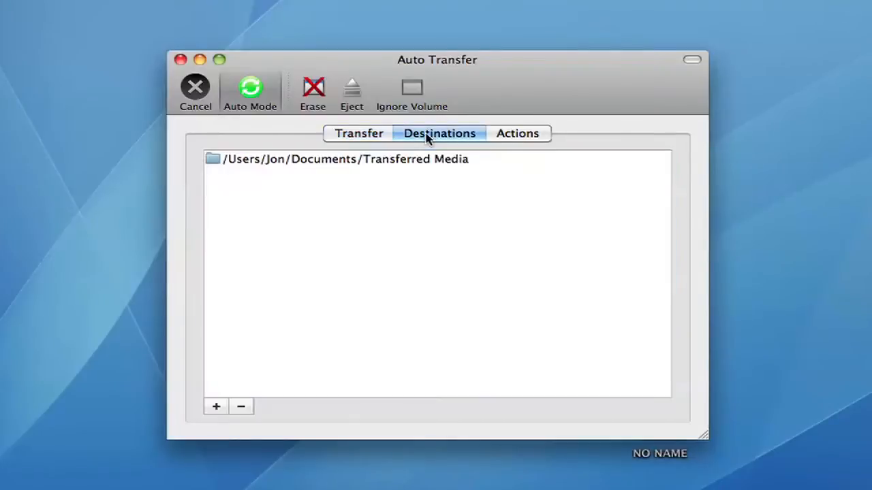
pyautogui.moveTo(362, 140)
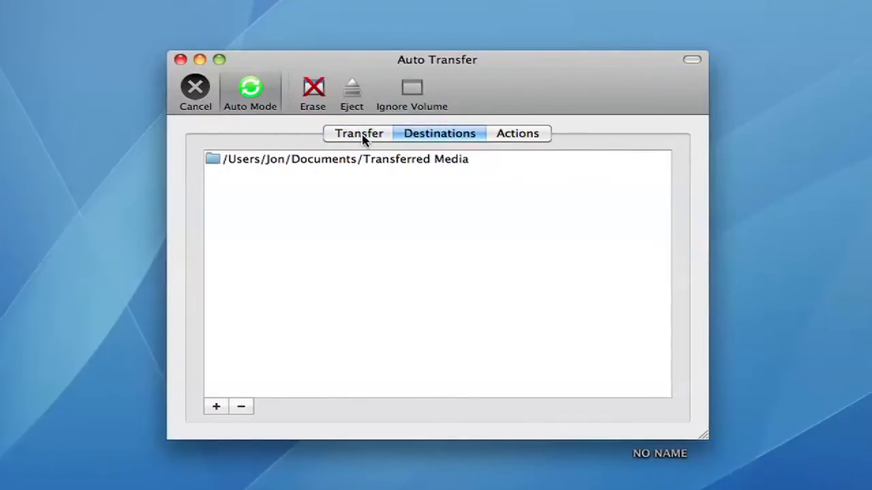
pyautogui.click(357, 134)
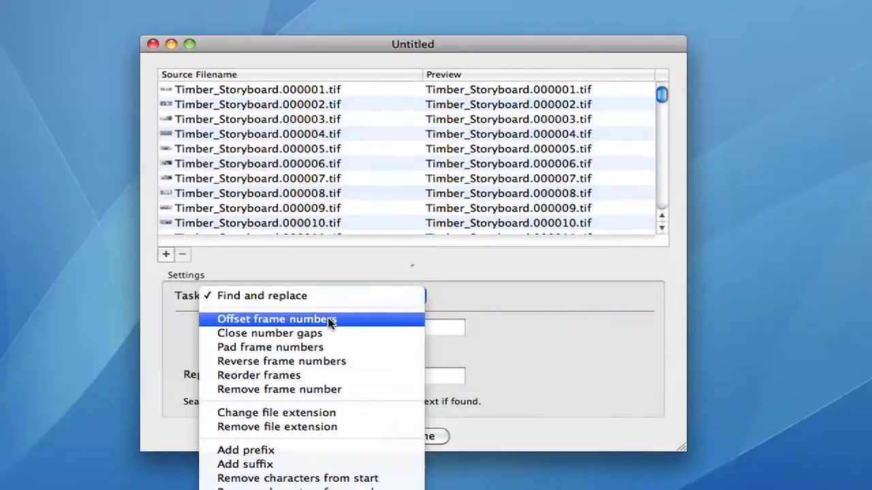
# Set the TIFF sequence's renaming task to Pad frame numbers with a length of 4.
pyautogui.click(275, 319)
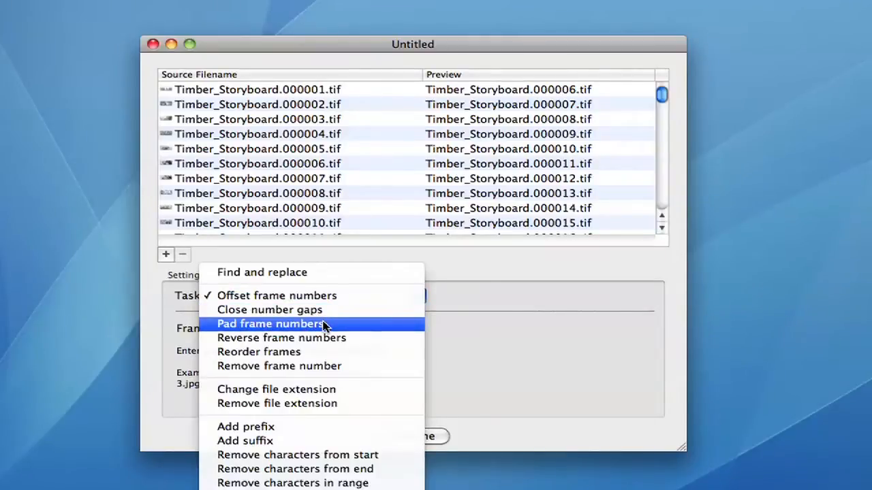
pyautogui.click(270, 324)
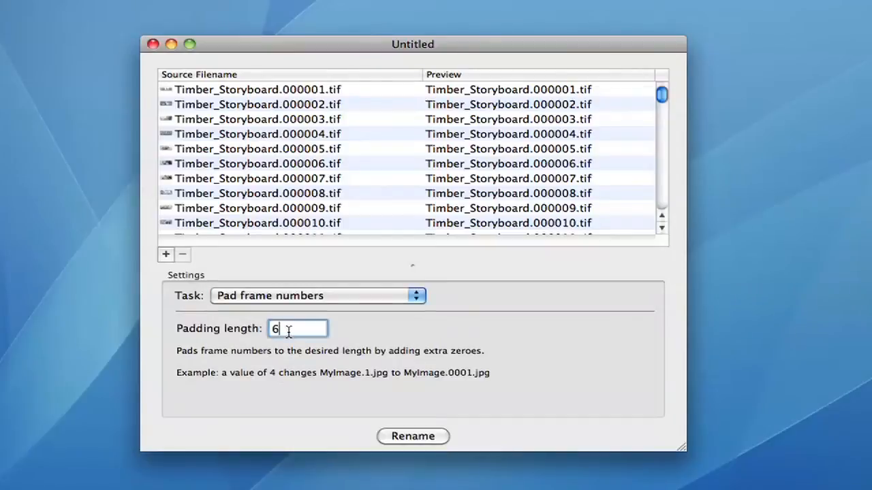
pyautogui.write('4')
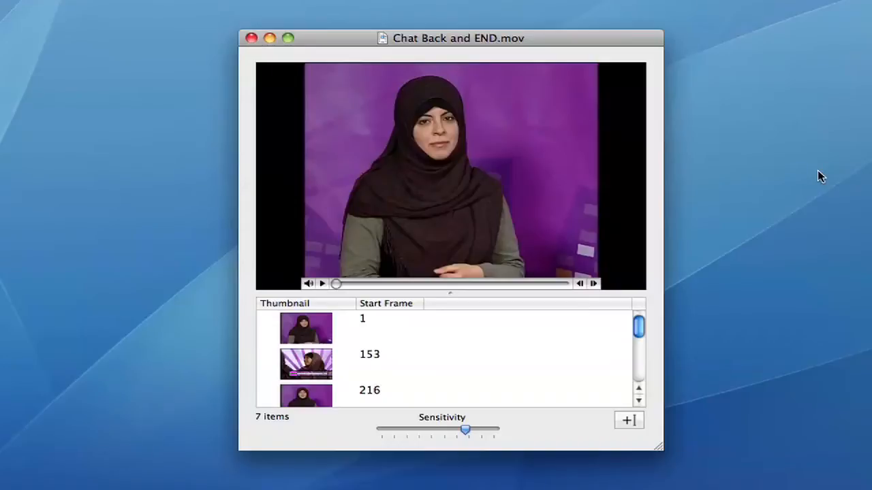
pyautogui.moveTo(442, 368)
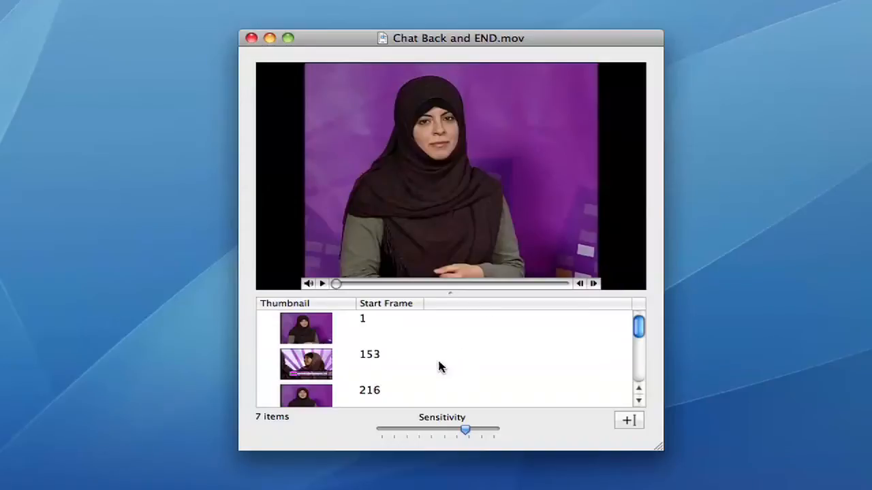
pyautogui.moveTo(466, 430)
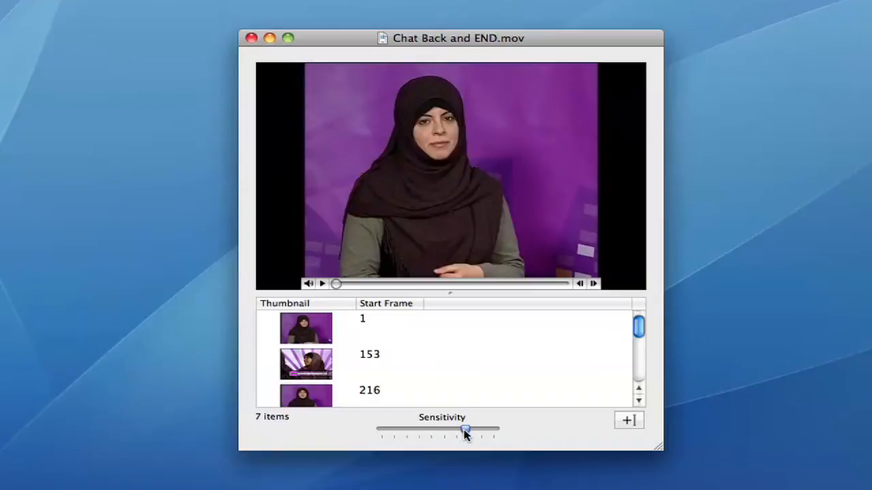
# Lower the Sensitivity slider so the Chat Back and END clip shows 5 detected edits instead of 7.
pyautogui.moveTo(465, 429); pyautogui.dragTo(414, 429)
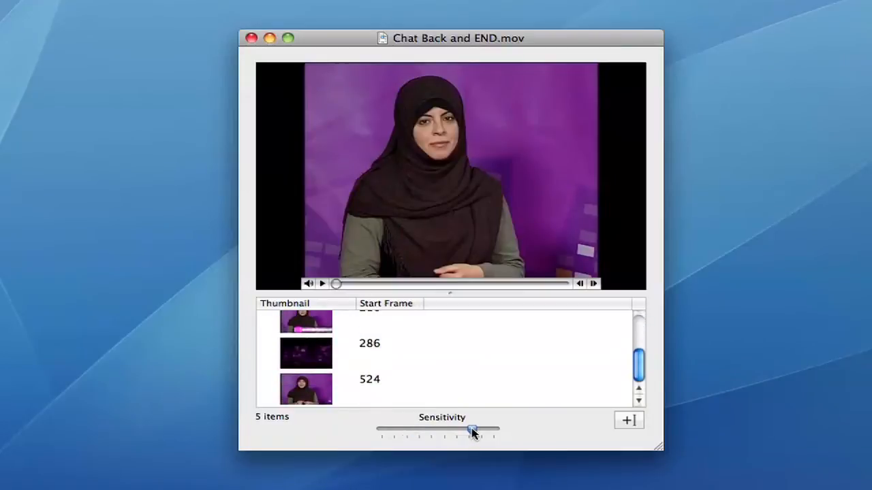
pyautogui.moveTo(474, 429); pyautogui.dragTo(476, 429)
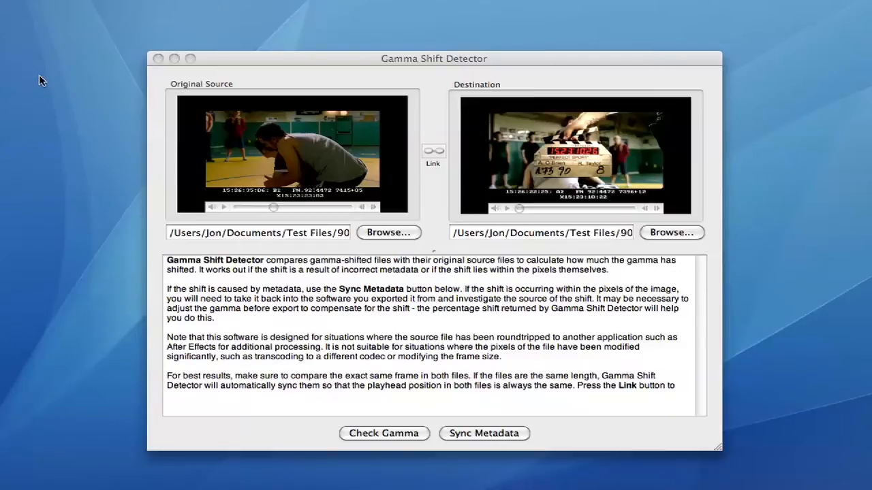
pyautogui.moveTo(327, 61)
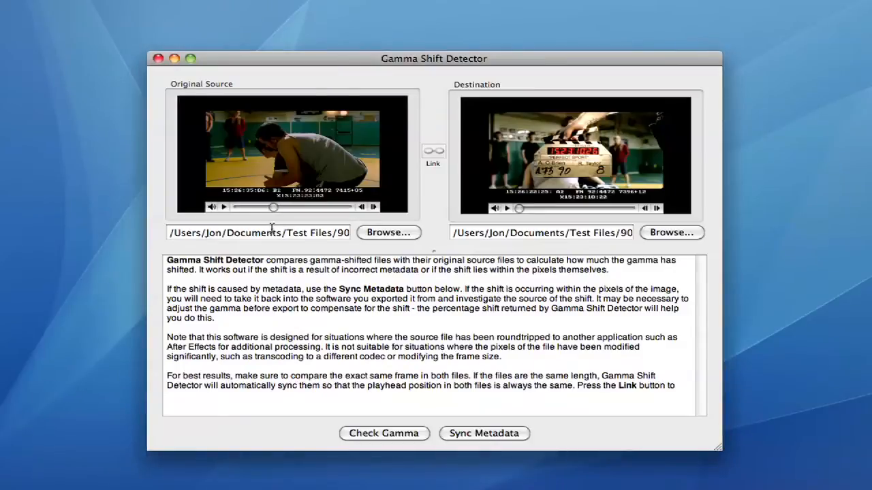
pyautogui.moveTo(257, 212)
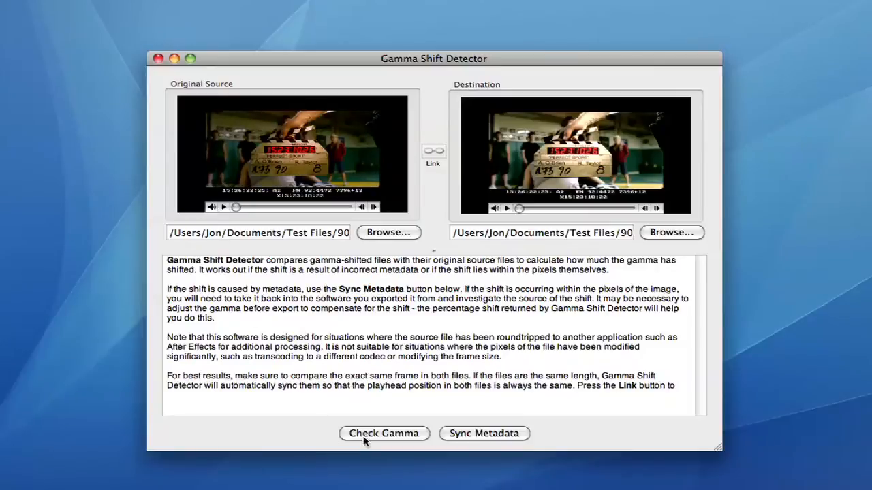
# Run Check Gamma to get the report showing the source and destination color metadata mismatch.
pyautogui.click(384, 433)
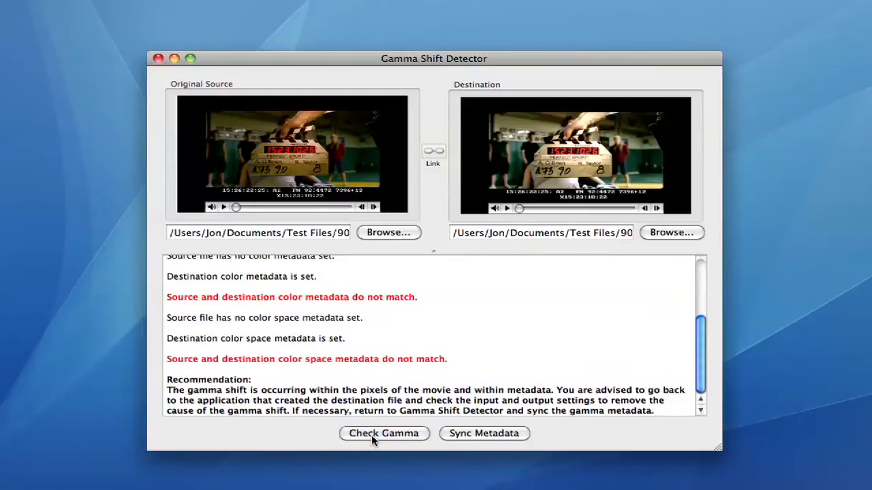
pyautogui.moveTo(487, 301)
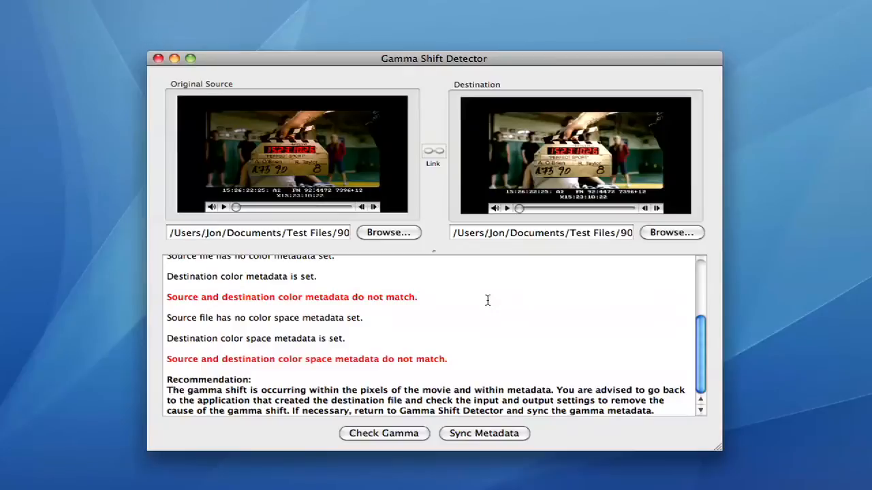
pyautogui.moveTo(479, 437)
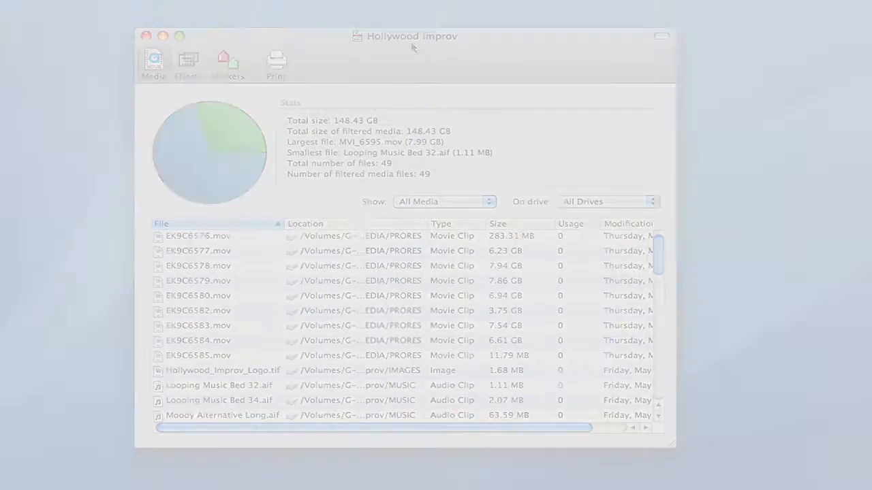
# Filter the Hollywood Improv media by movies, audio and images, then show all media again.
pyautogui.click(444, 201)
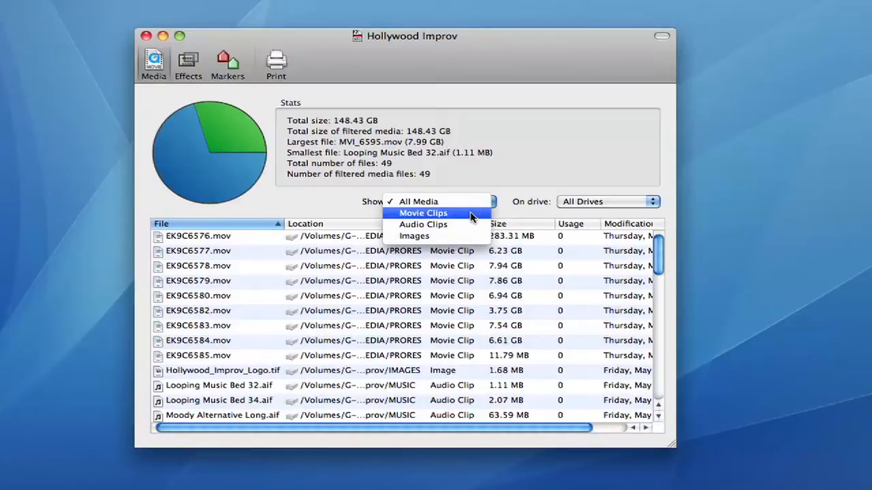
pyautogui.click(422, 212)
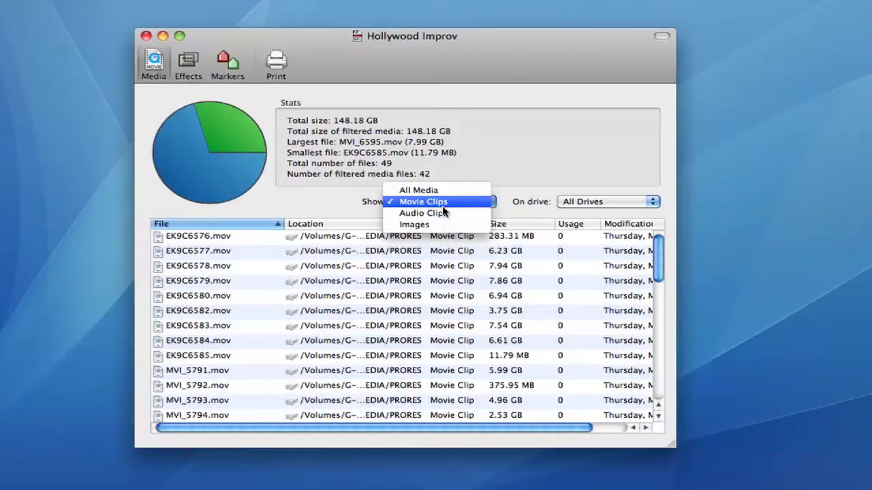
pyautogui.click(423, 213)
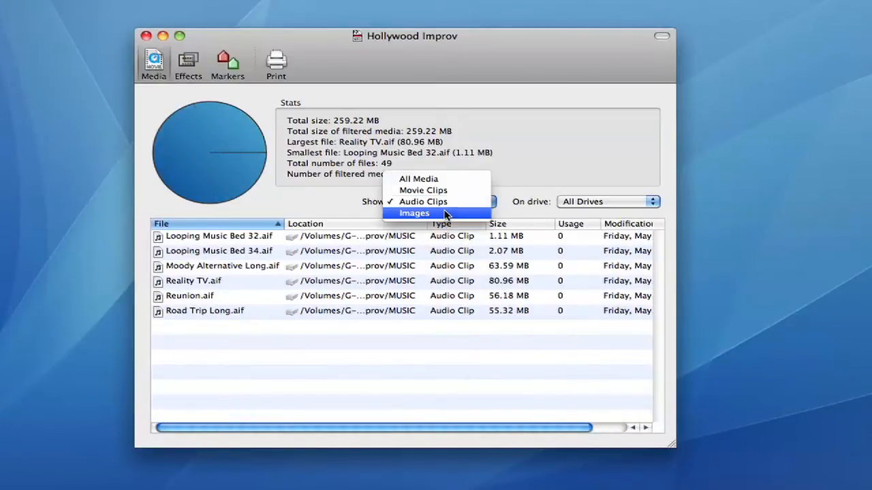
pyautogui.click(414, 212)
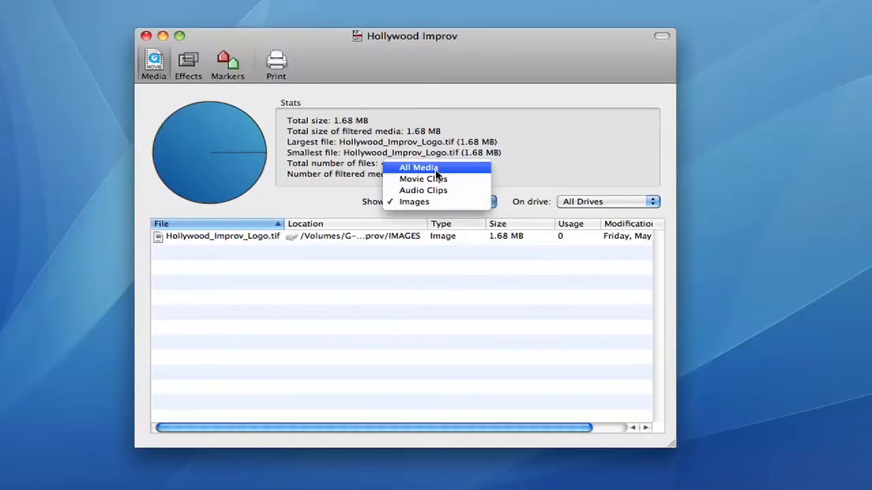
pyautogui.click(418, 168)
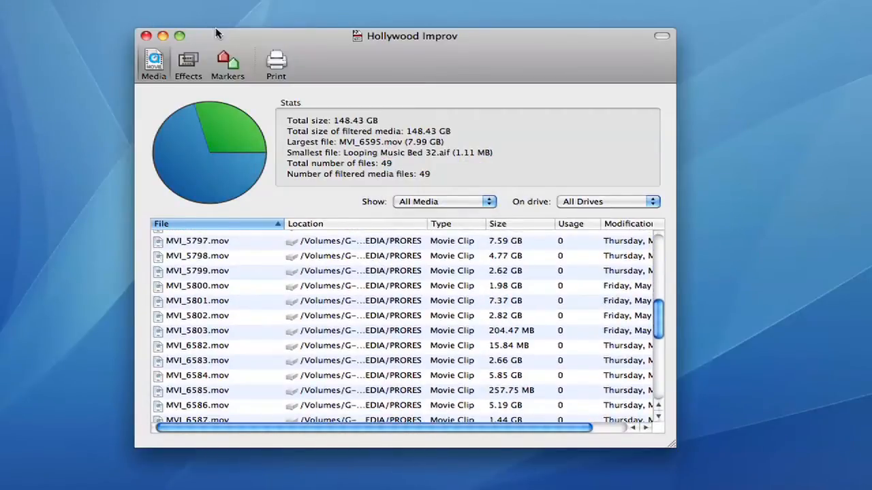
# Search the Effects view for 'broad', select the Broadcast Safe - 2 filter, then show the markers list.
pyautogui.click(188, 60)
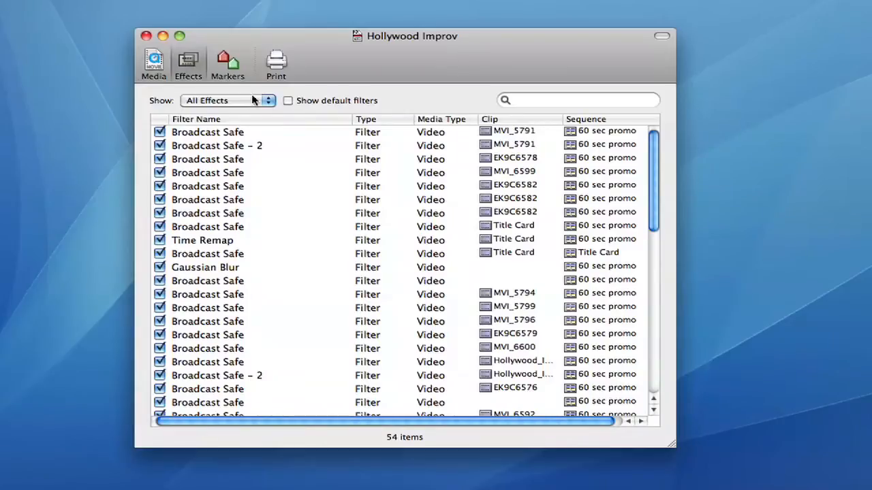
pyautogui.write('broadc')
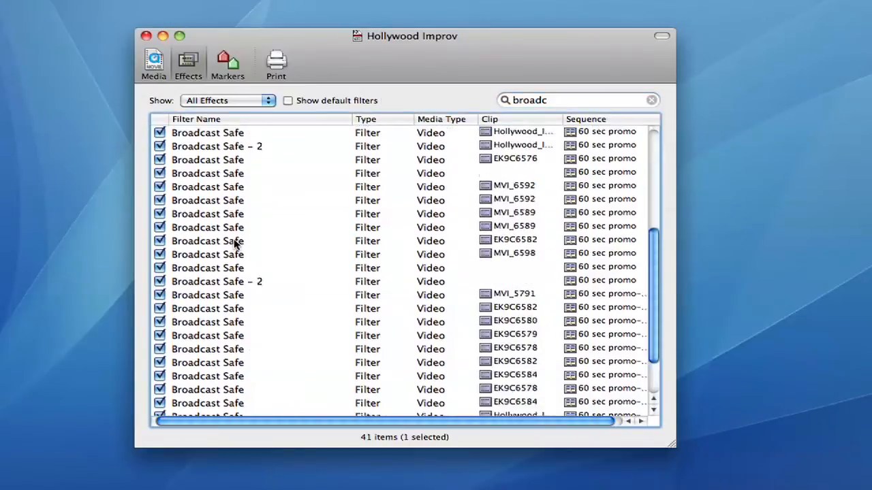
pyautogui.press('cmd+a')
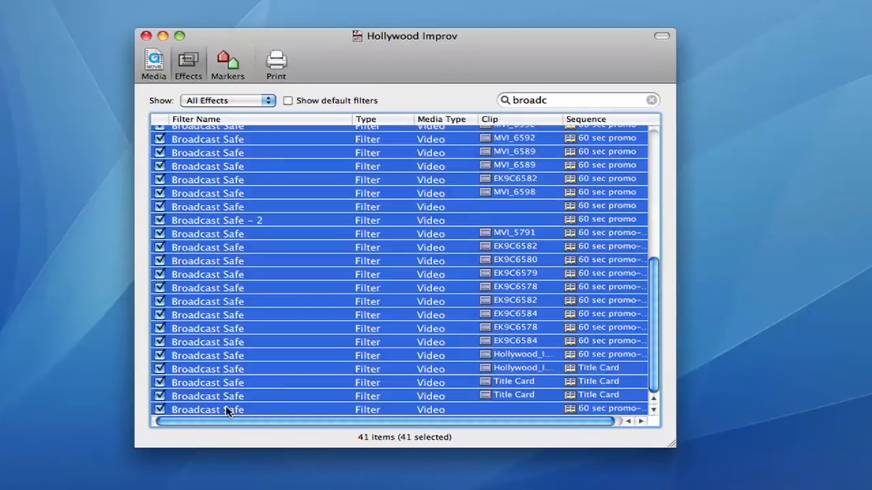
pyautogui.click(217, 221)
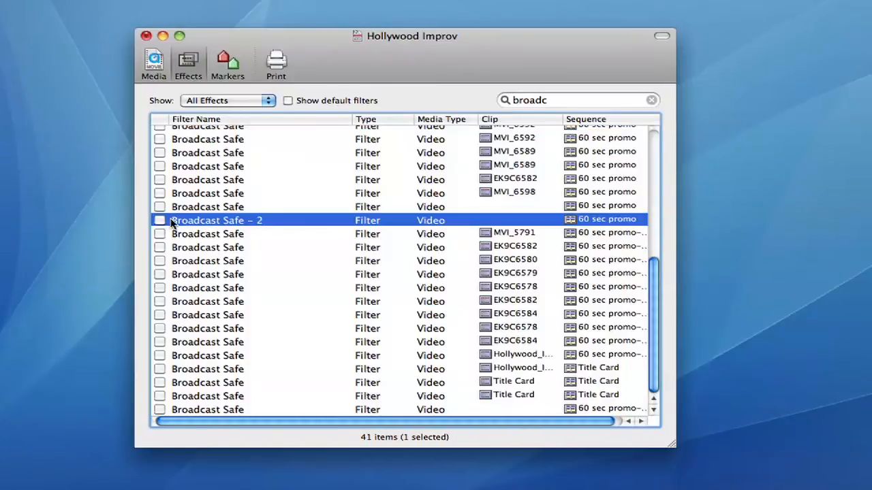
pyautogui.click(229, 60)
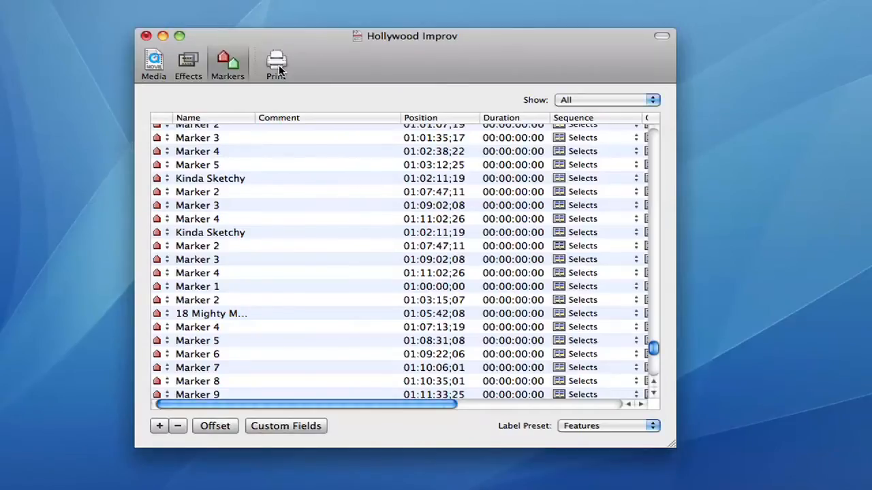
# Preview the marker list printout, then show the label categories such as Bad Cut and Needs VFX.
pyautogui.click(275, 60)
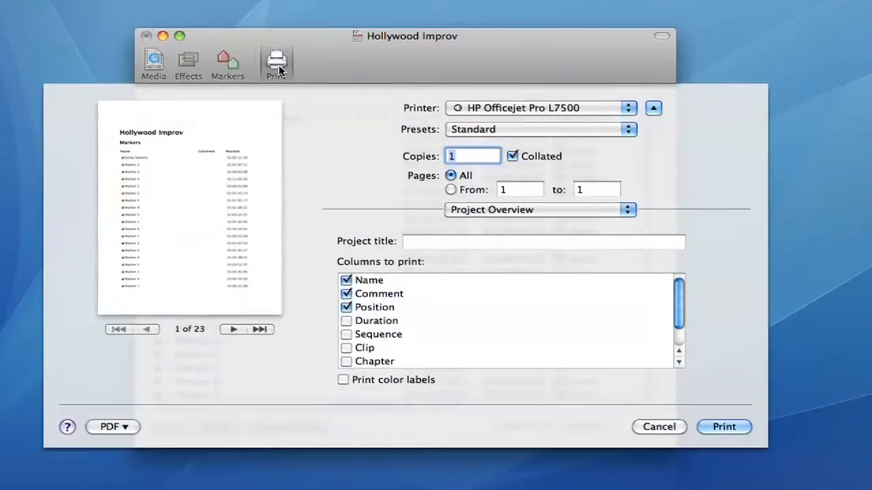
pyautogui.moveTo(350, 327)
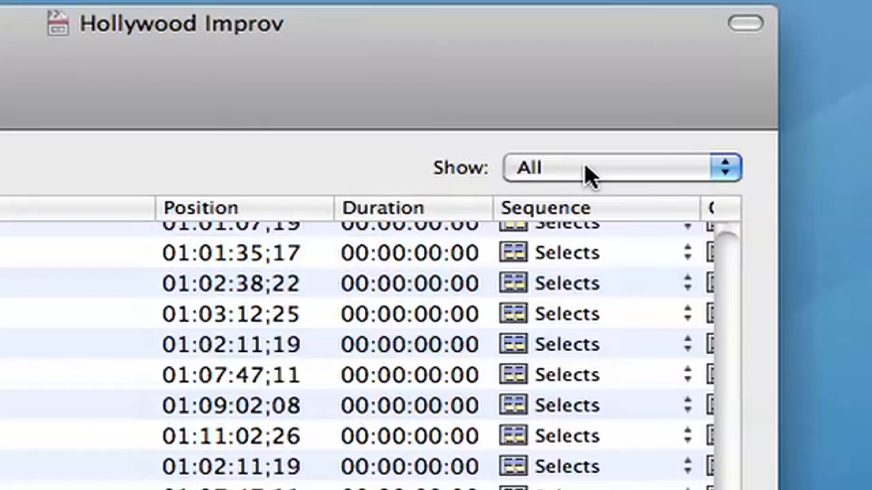
pyautogui.click(620, 168)
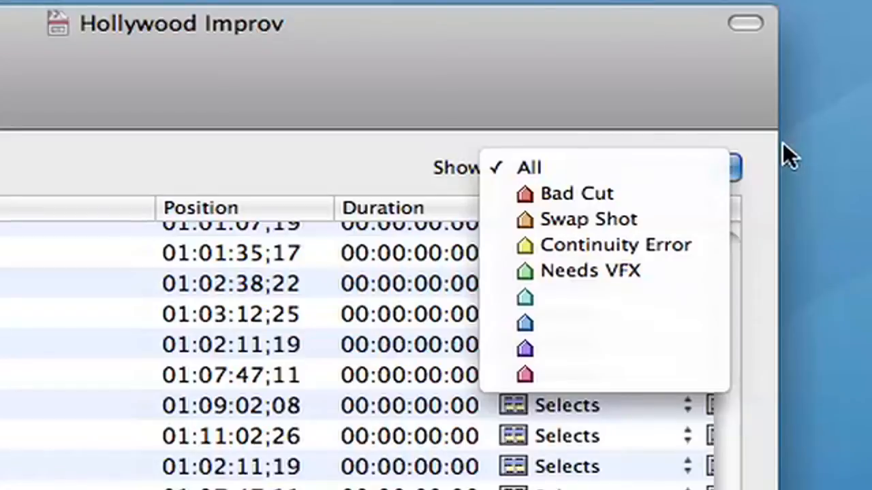
pyautogui.click(527, 166)
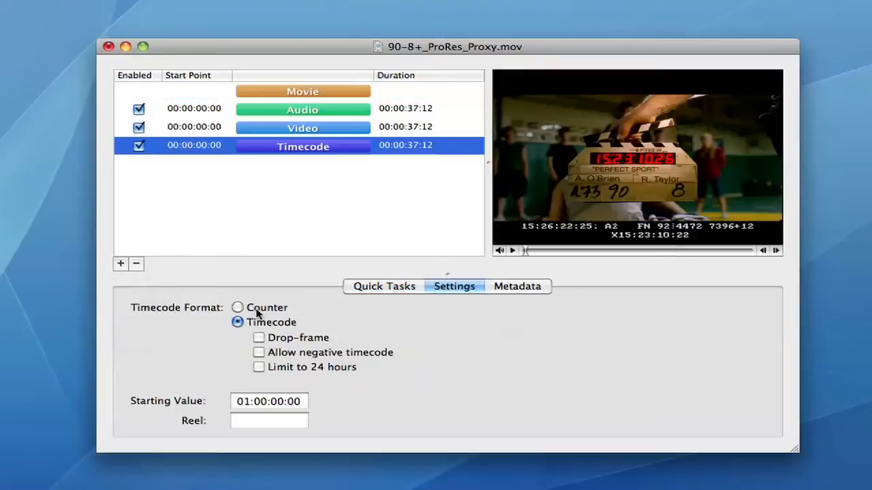
# Set the timecode track to start at 10:00:00:00 reel 001, then import chapters from a marker file.
pyautogui.click(269, 401)
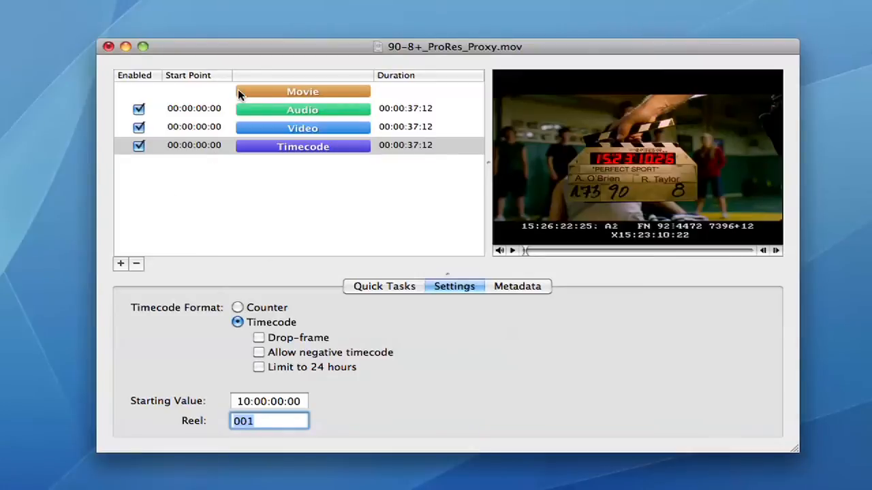
pyautogui.click(351, 286)
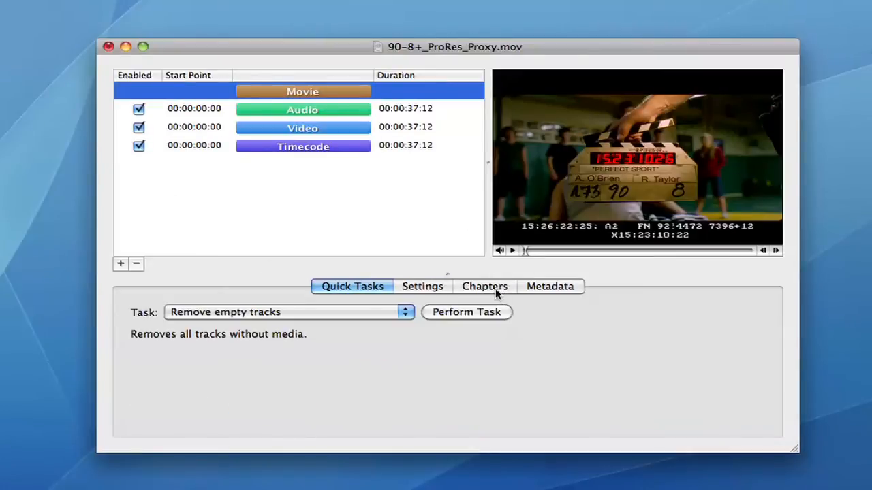
pyautogui.click(485, 286)
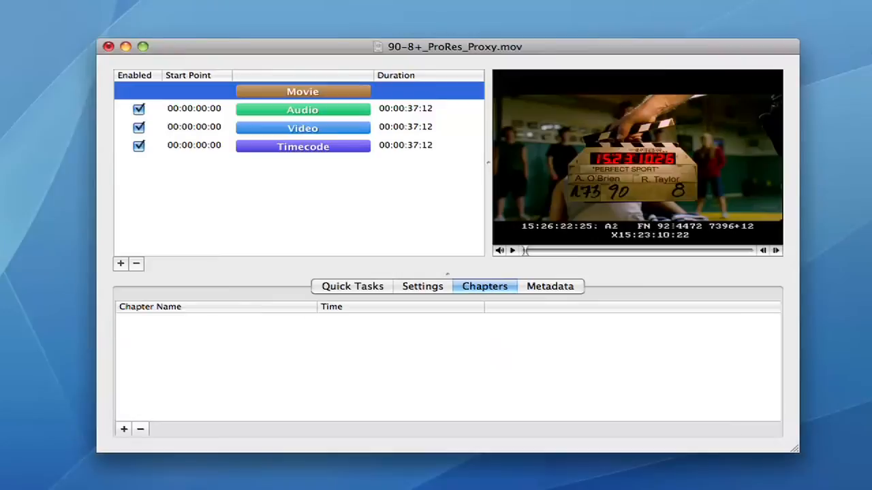
pyautogui.click(122, 264)
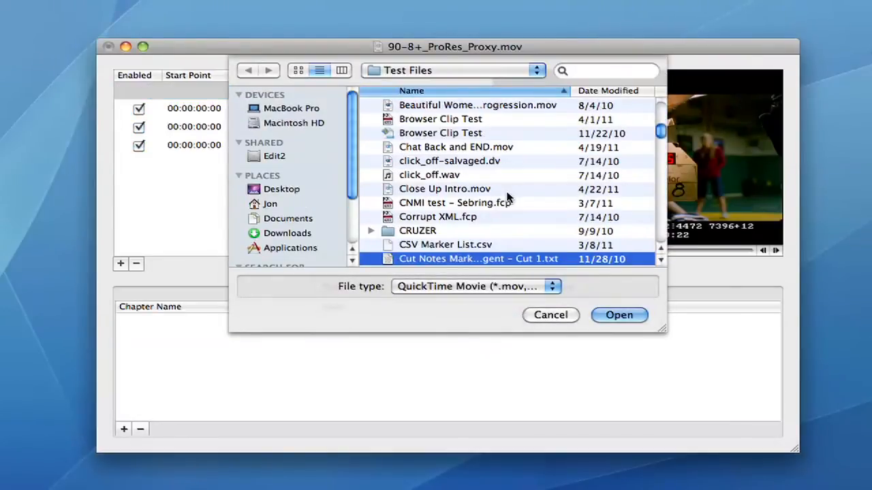
pyautogui.click(618, 316)
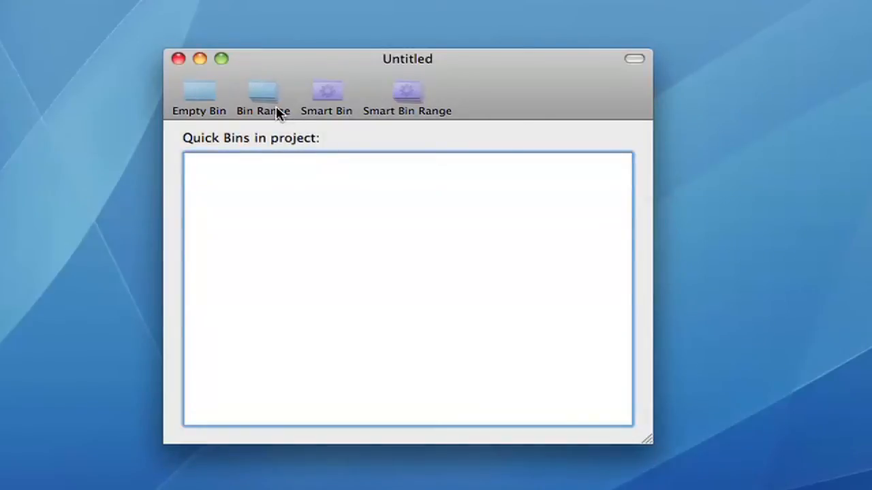
# Create Reel bins, then a Smart Bin Range with one bin per Scene for the Hollywood Improv clips.
pyautogui.click(264, 93)
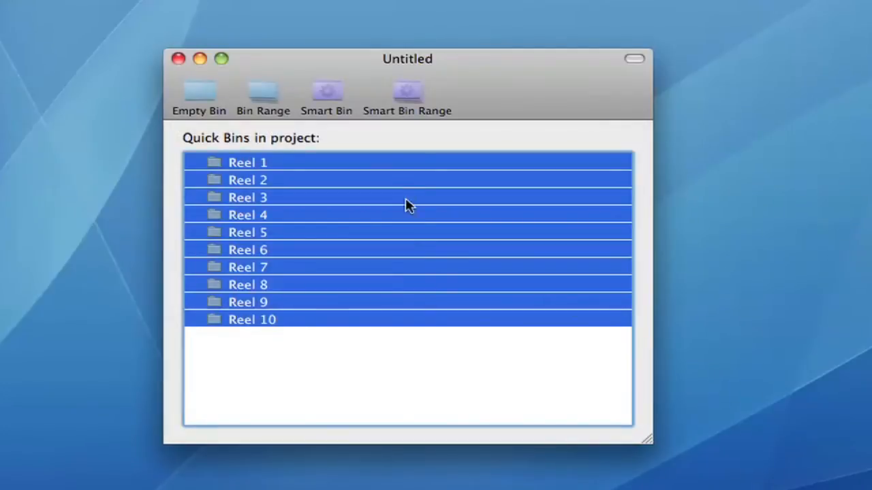
pyautogui.moveTo(422, 341)
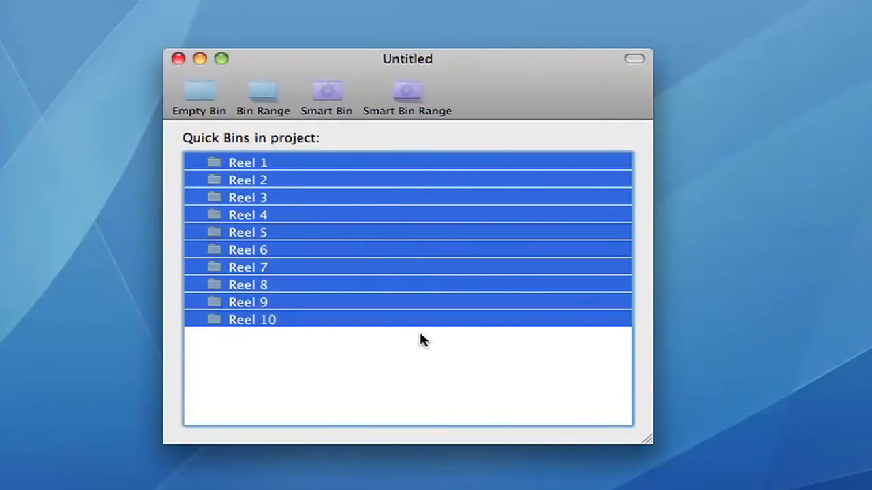
pyautogui.click(409, 93)
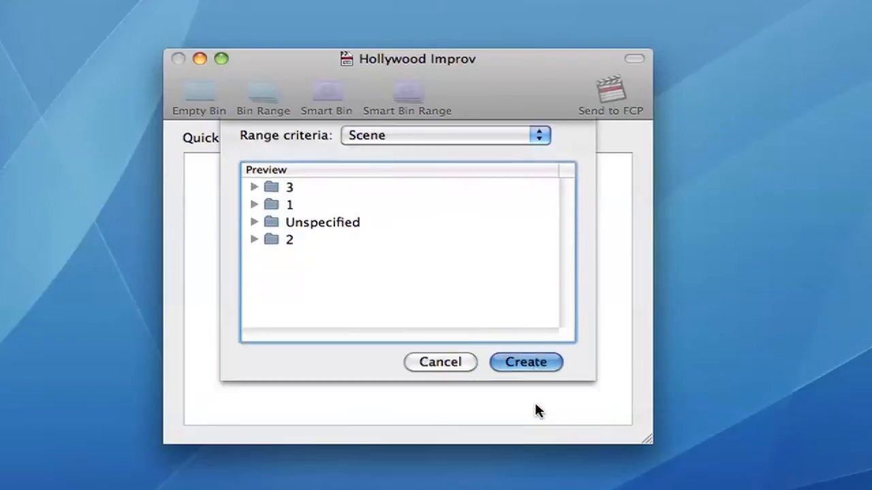
pyautogui.click(526, 362)
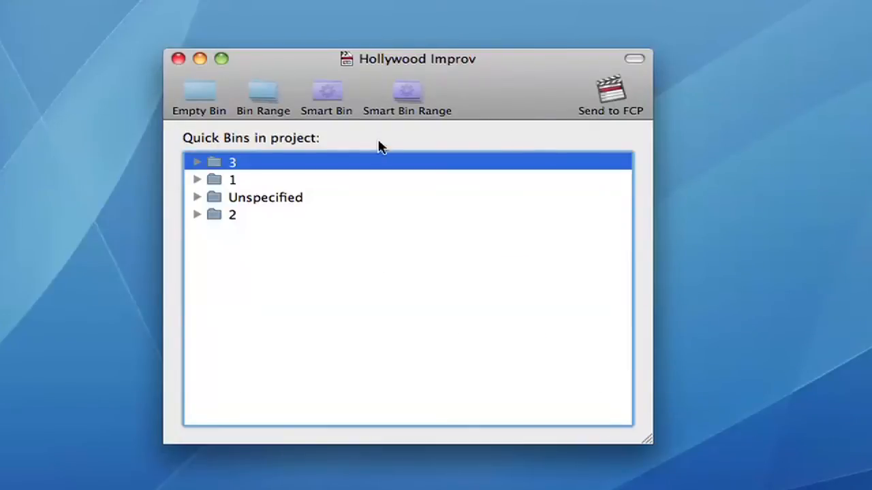
# Expand scene bin 3, send the scene bins to FCP and view one inside the project.
pyautogui.click(199, 162)
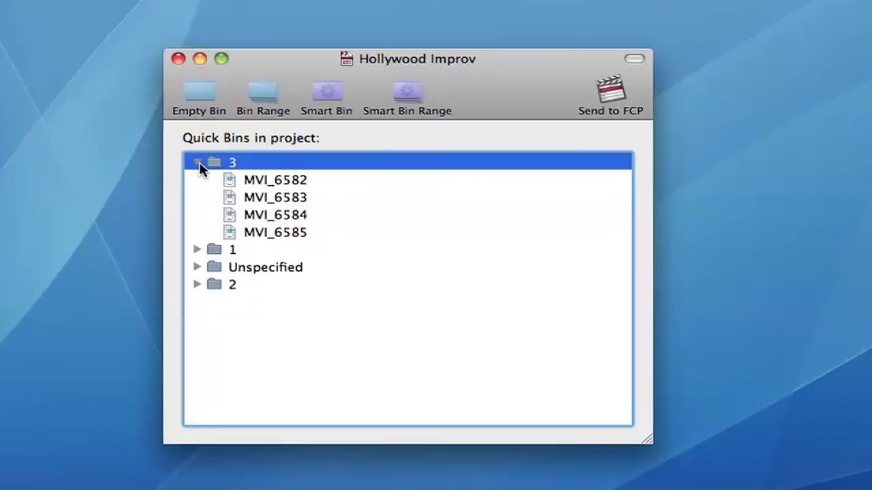
pyautogui.click(610, 88)
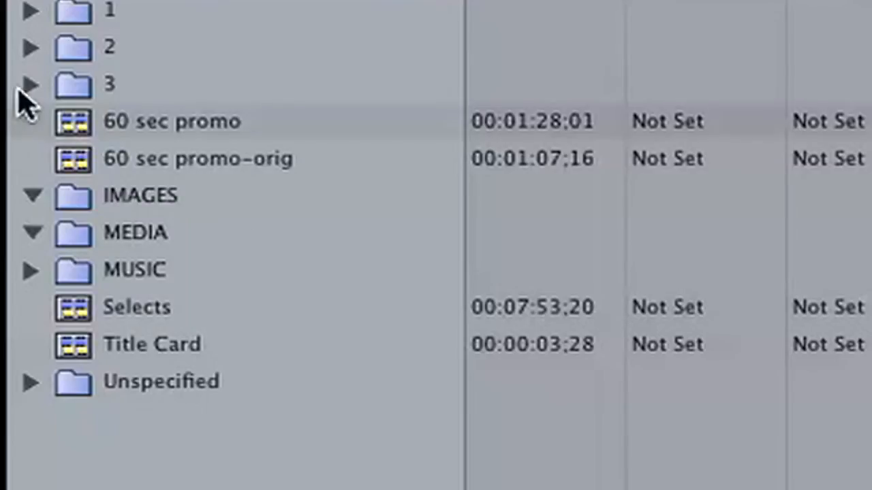
pyautogui.click(32, 83)
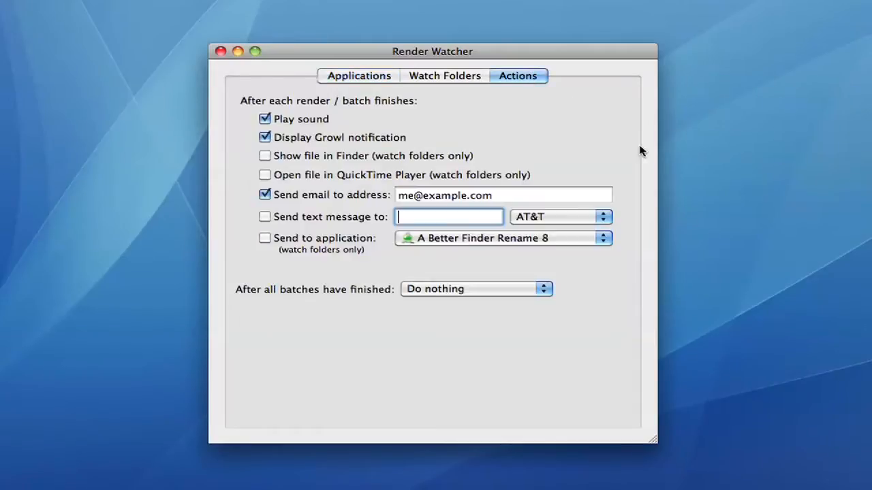
pyautogui.moveTo(809, 204)
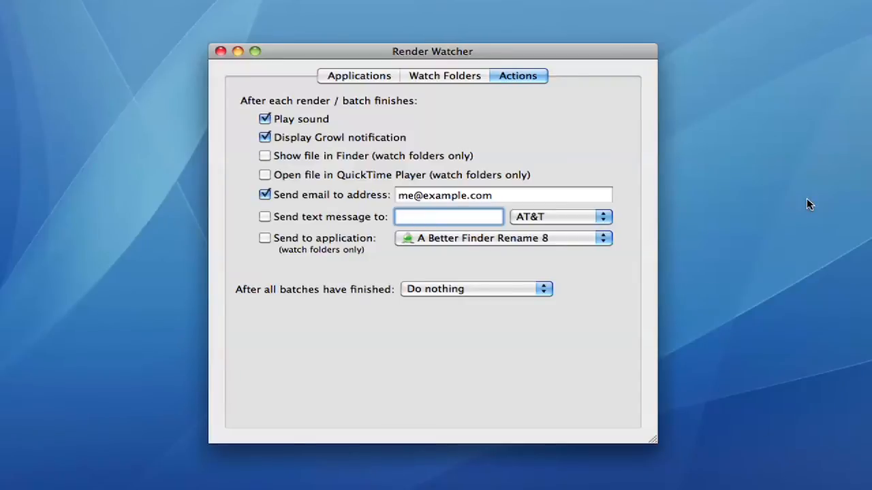
# Enable the sound, Growl notification and email alert actions for finished renders.
pyautogui.click(448, 216)
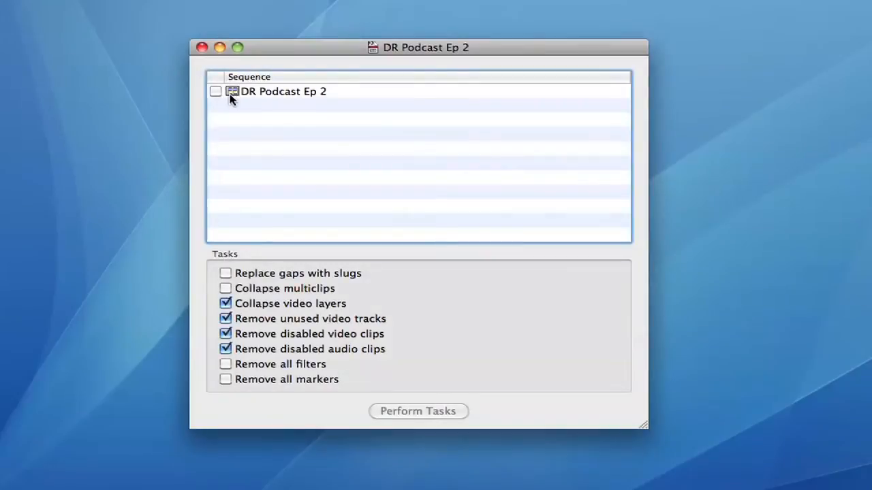
# Include the DR Podcast Ep 2 sequence and perform the checked cleanup tasks on it.
pyautogui.click(215, 91)
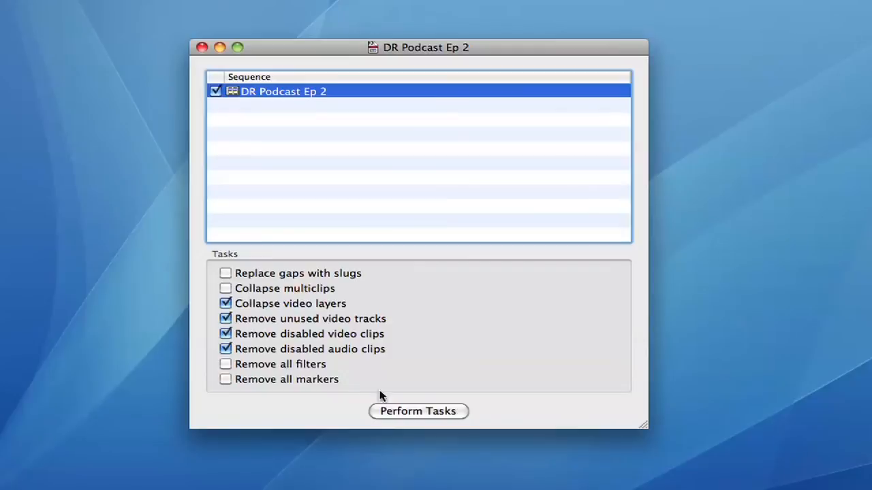
pyautogui.click(418, 412)
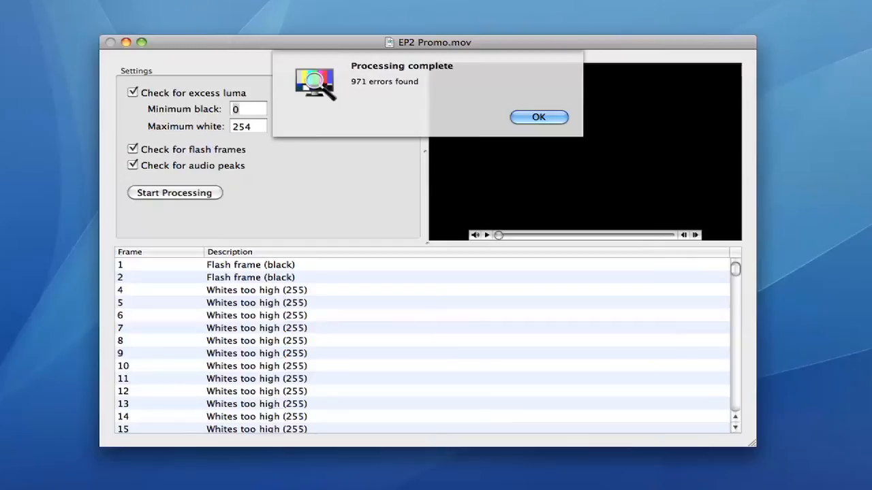
# Dismiss the processing complete notice and scroll the EP2 Promo.mov error list down to frames 58–71.
pyautogui.click(538, 117)
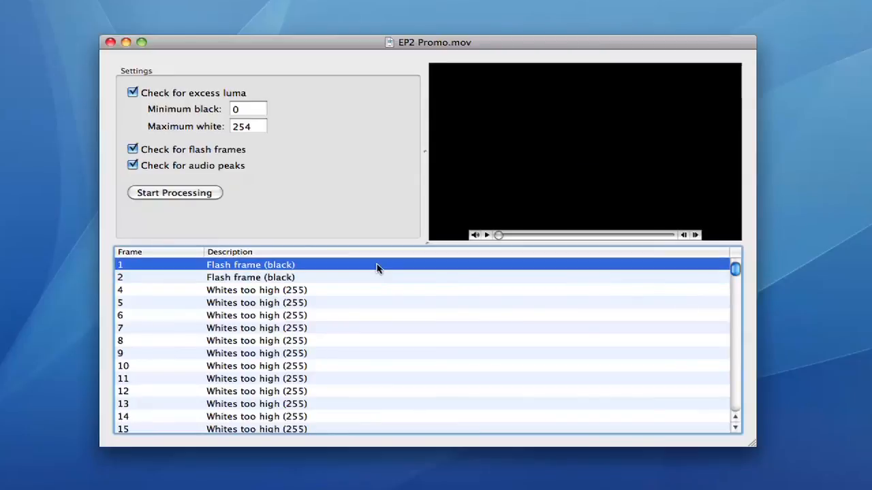
pyautogui.scroll(-3)
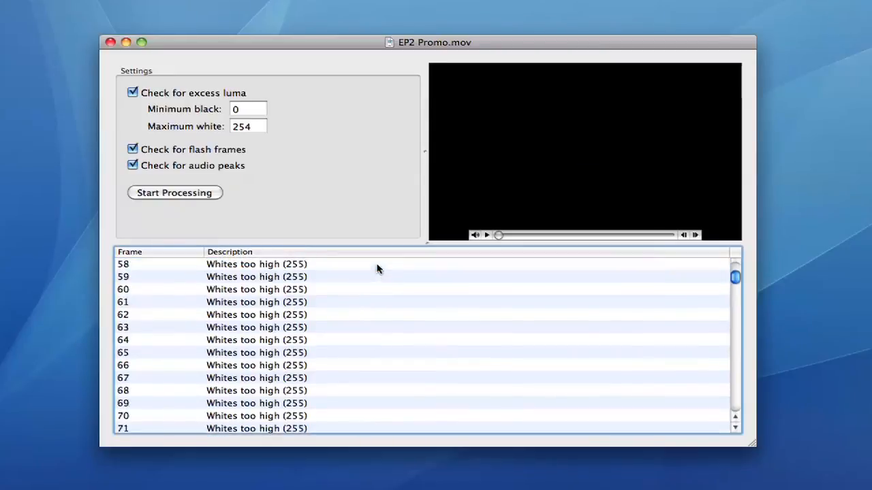